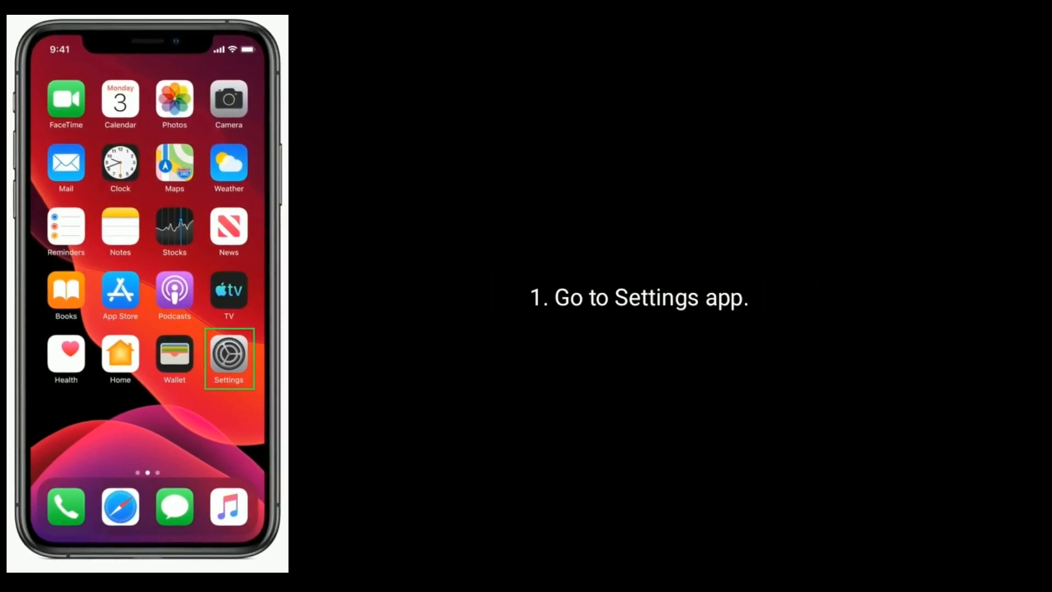
- Visit the Reset options, then the Location Services page under Privacy settings
click(229, 359)
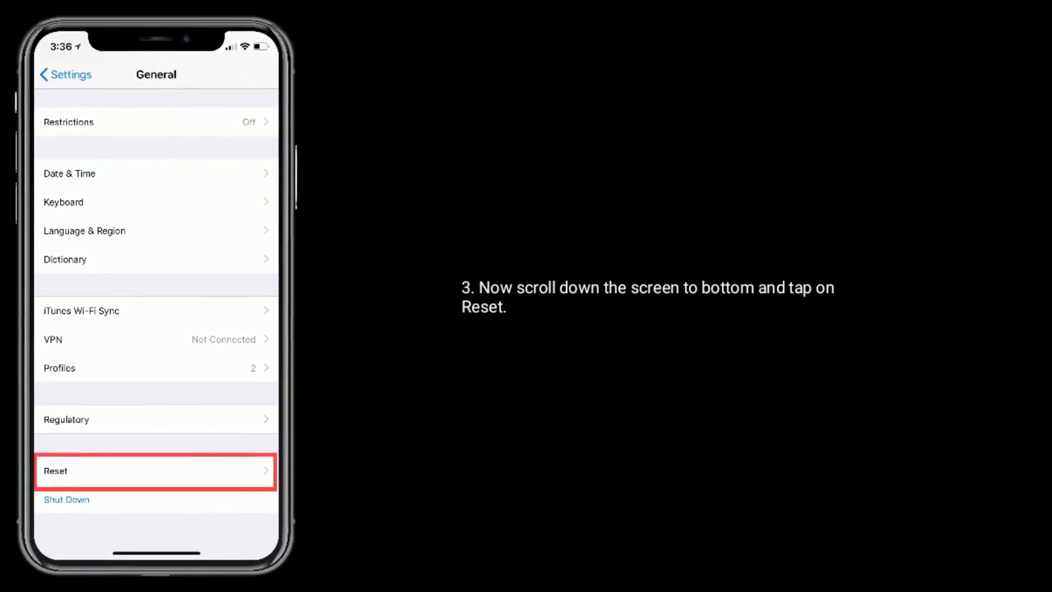
click(156, 470)
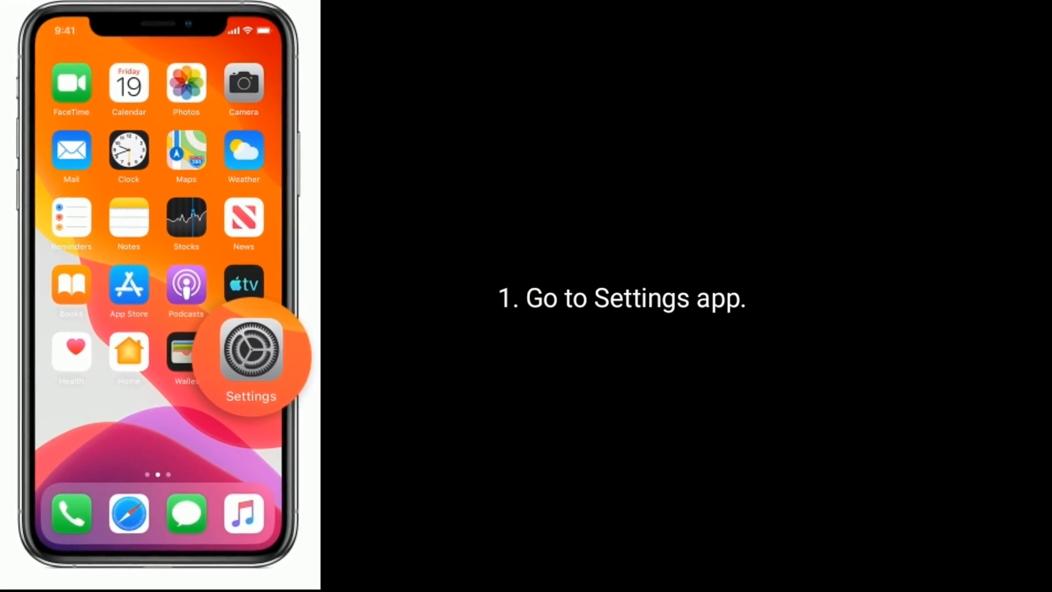
click(250, 352)
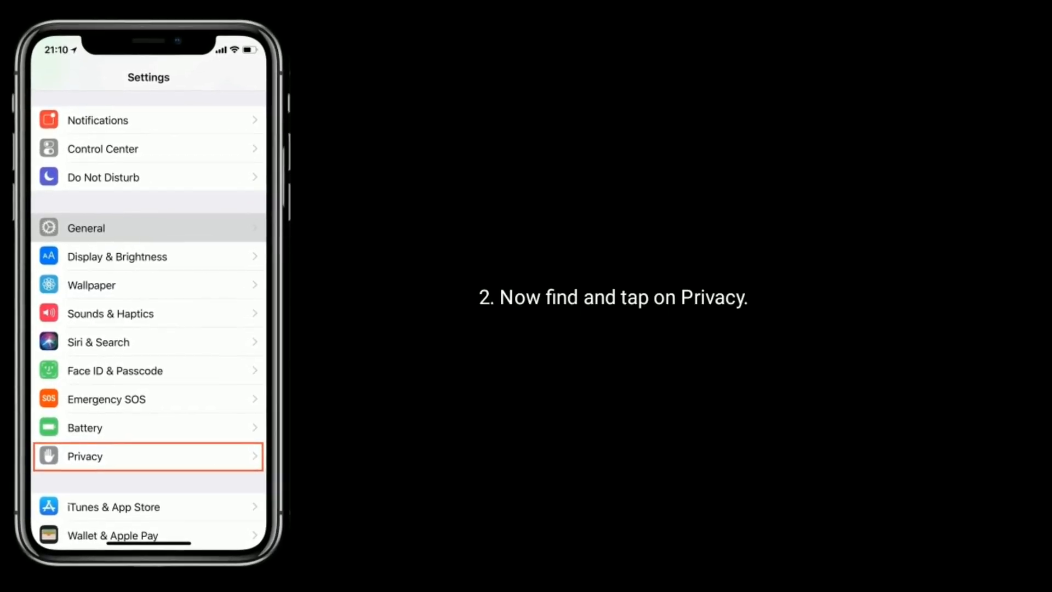
click(148, 456)
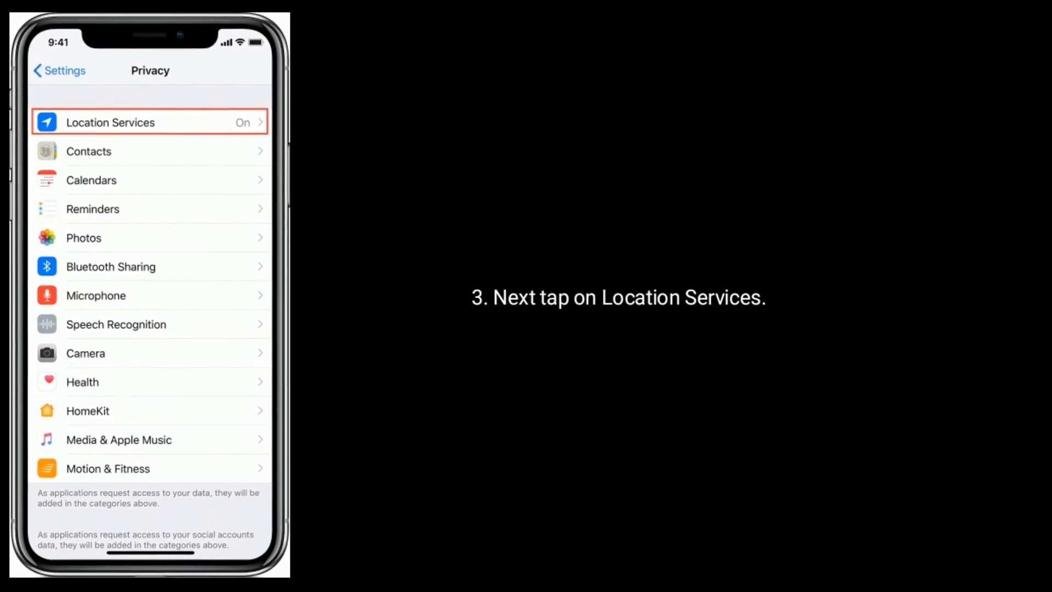
click(149, 122)
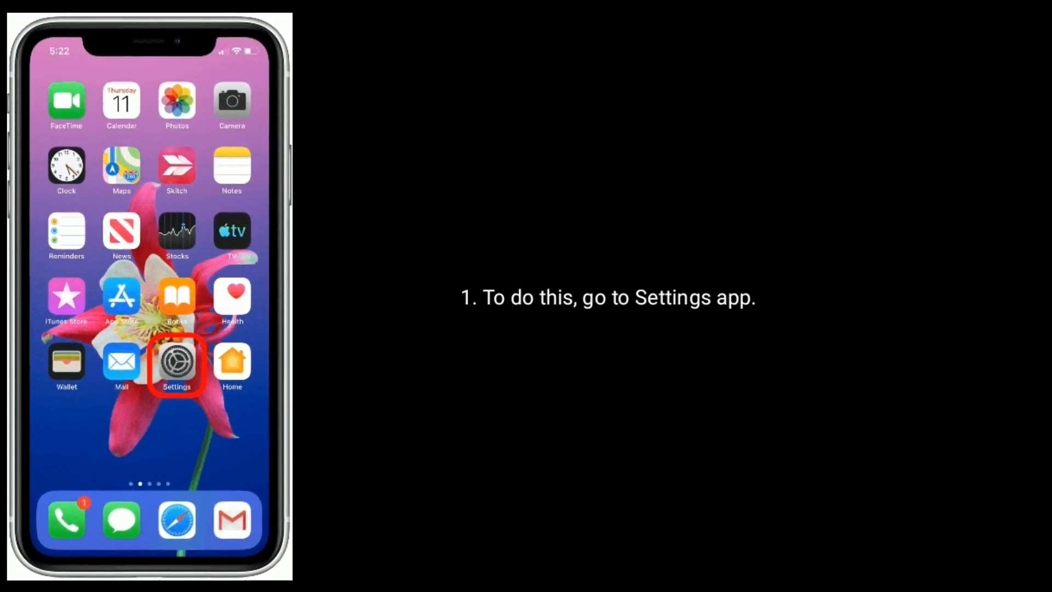
- Turn Bluetooth off from the Bluetooth settings
click(177, 360)
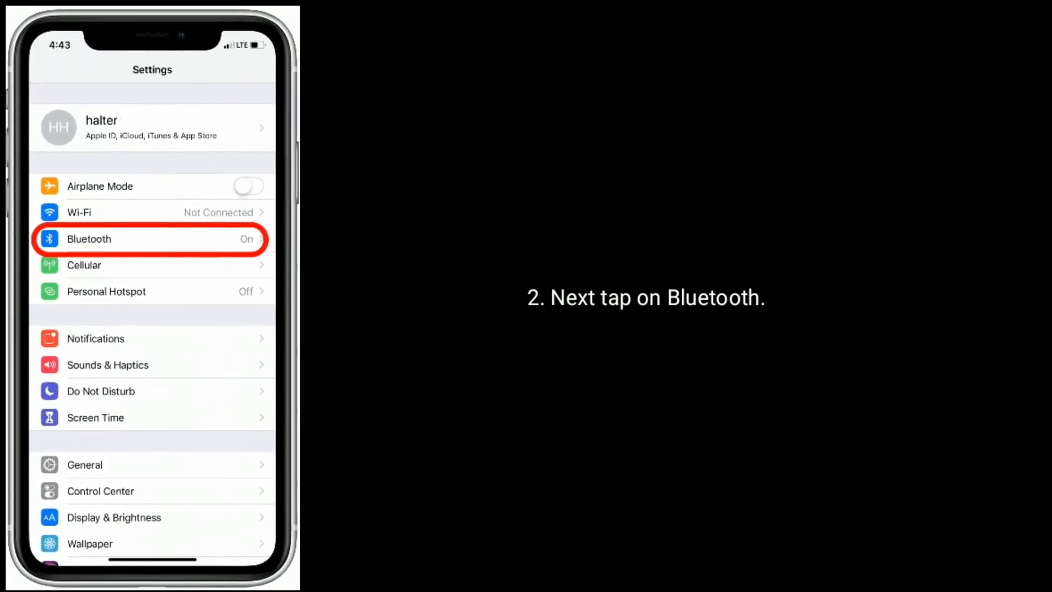
click(134, 239)
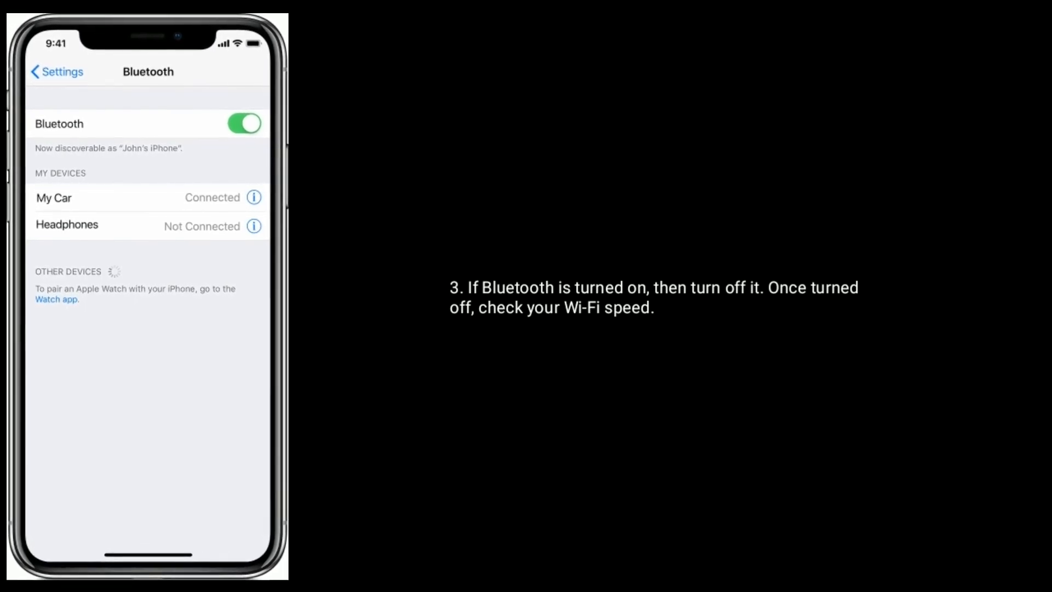
click(243, 124)
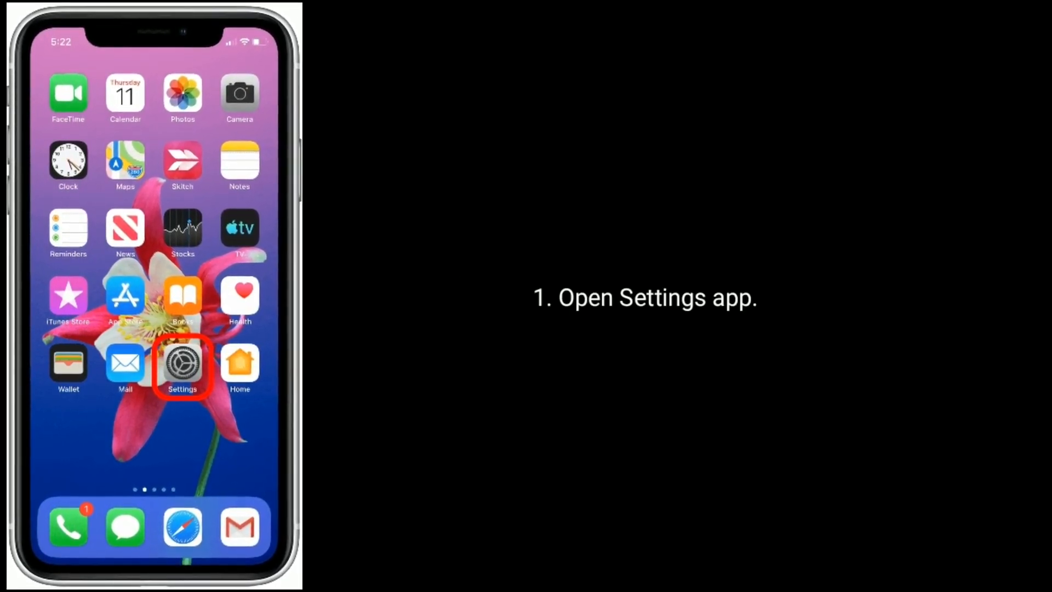
- Set the Wi-Fi network's security type to WPA2/WPA3
click(182, 364)
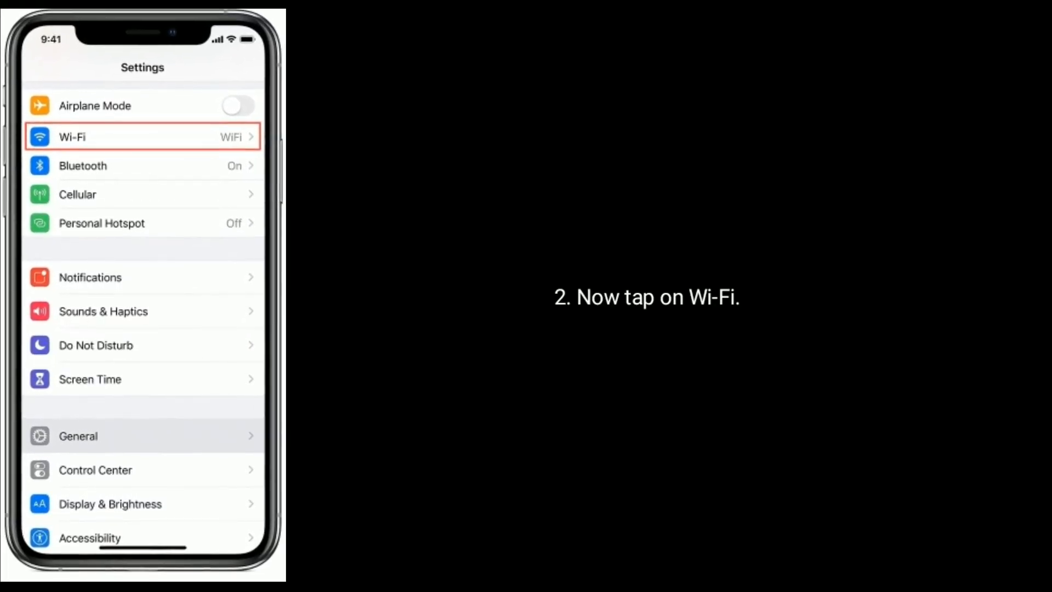
click(141, 136)
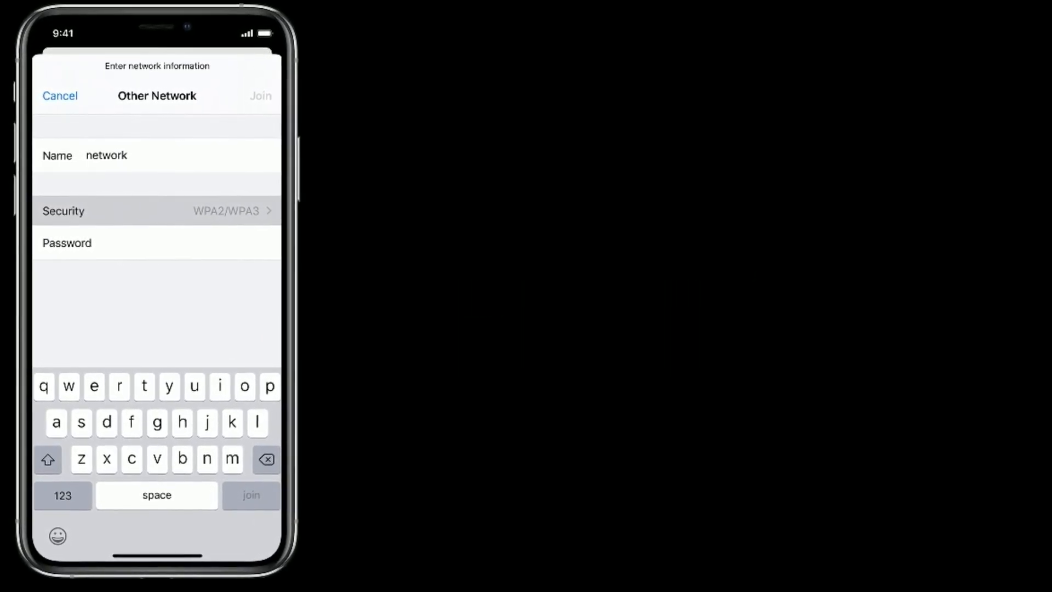
click(156, 211)
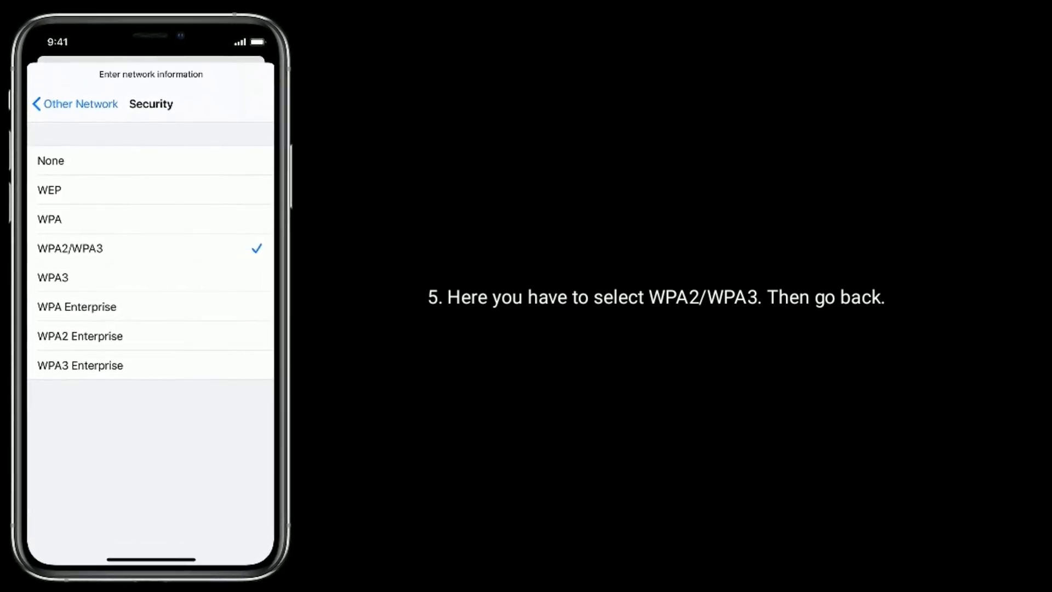
click(74, 103)
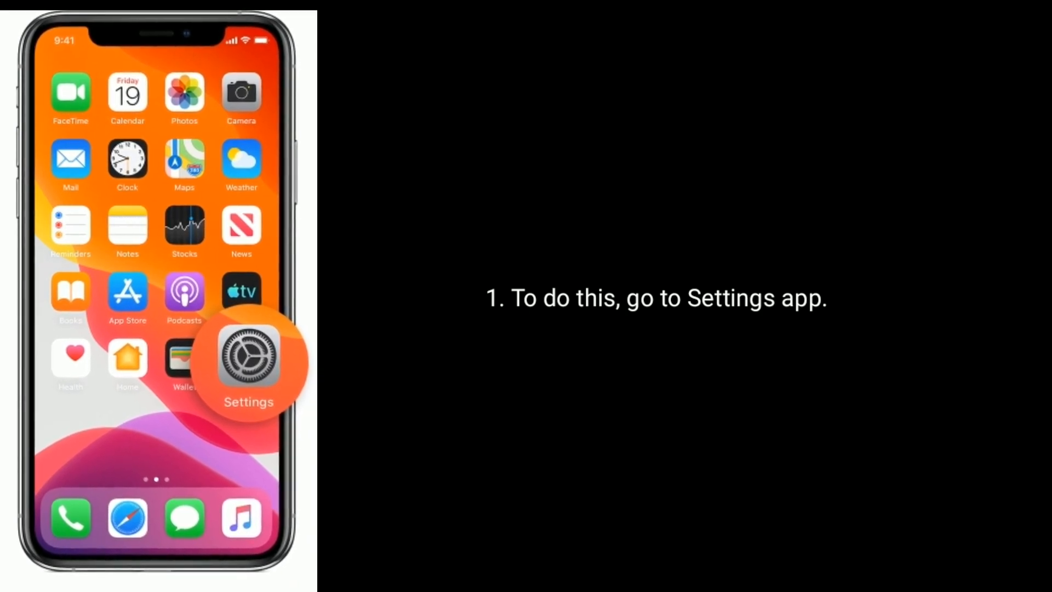
- View the details of the currently connected Wi-Fi network
click(249, 363)
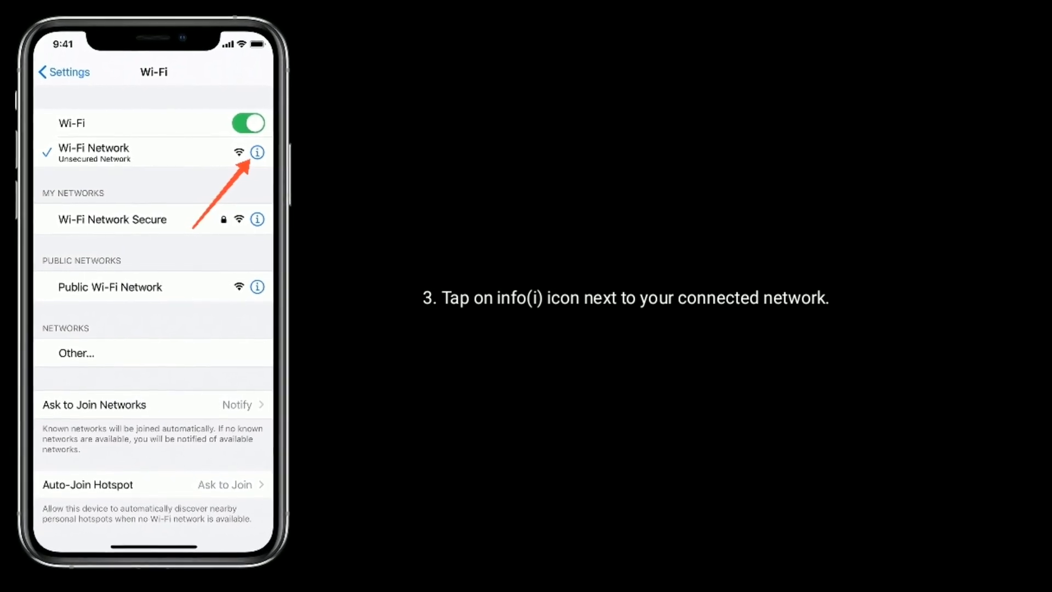
click(257, 152)
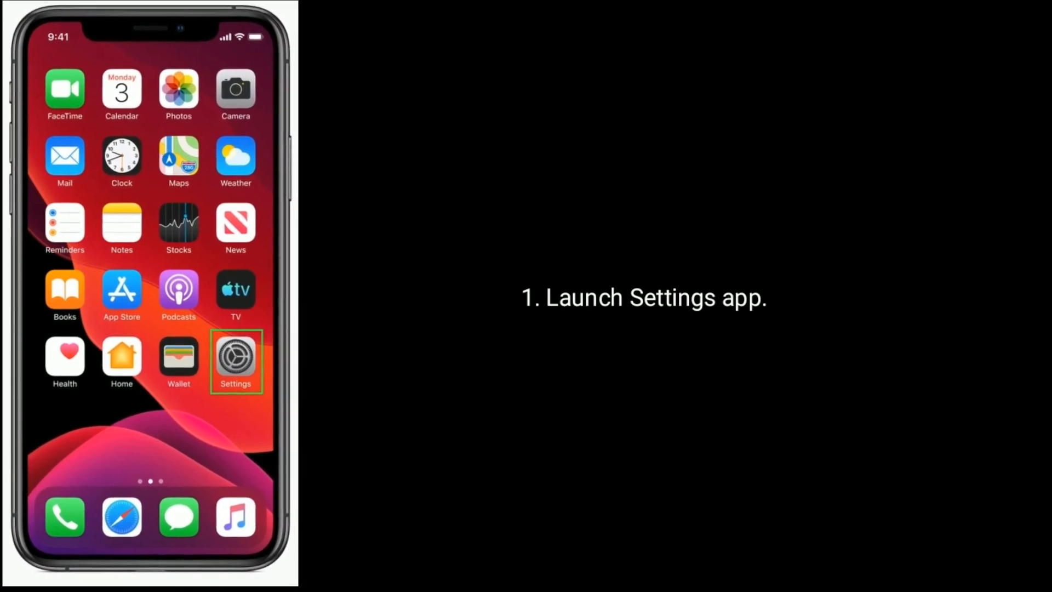
click(234, 356)
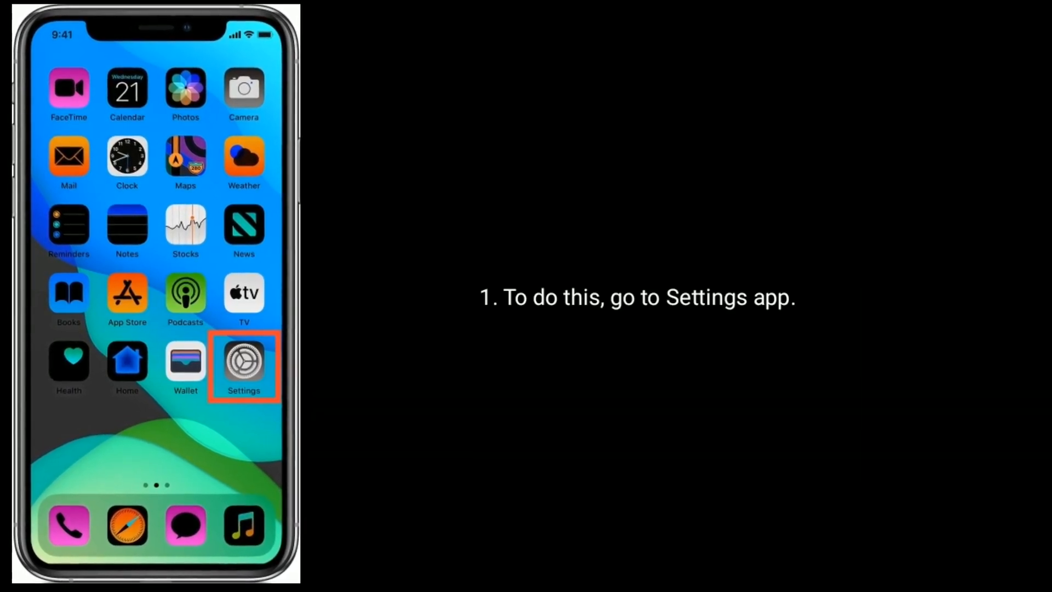
- Reach the VPN page under General, showing the VPN status as Not Connected
click(244, 366)
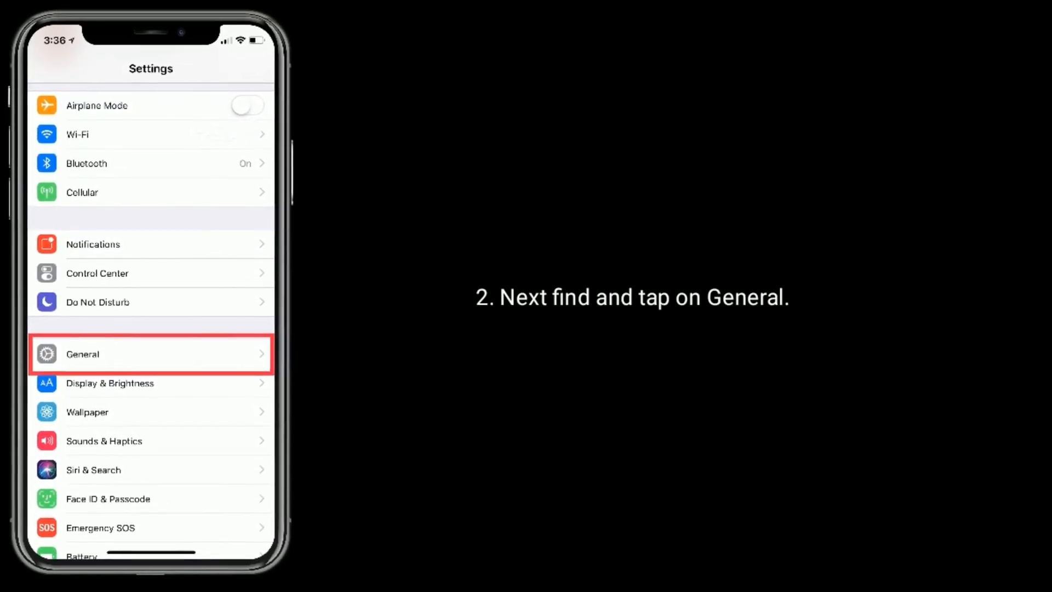
click(150, 354)
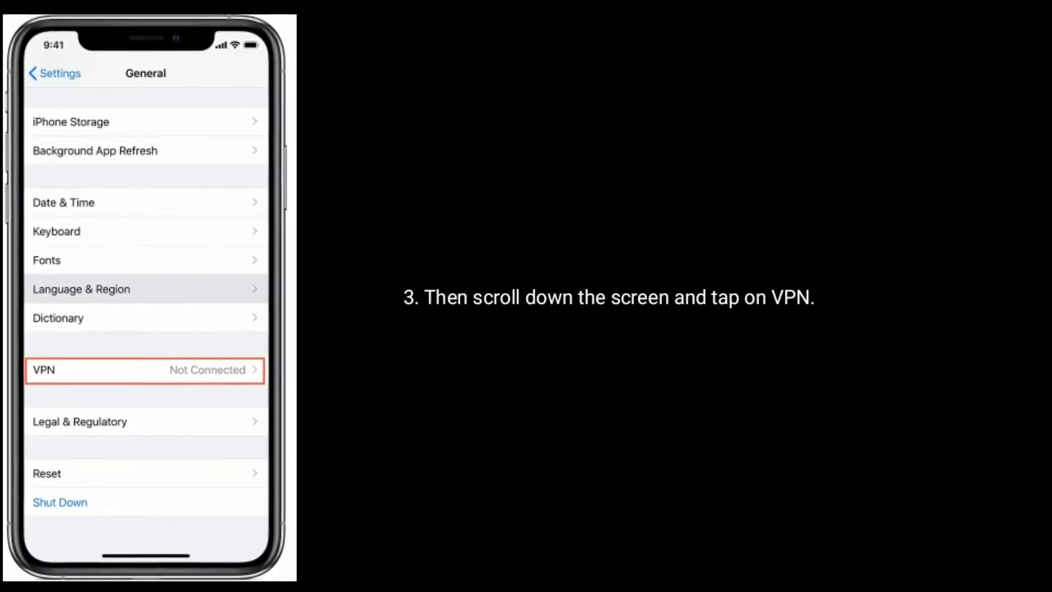
click(144, 369)
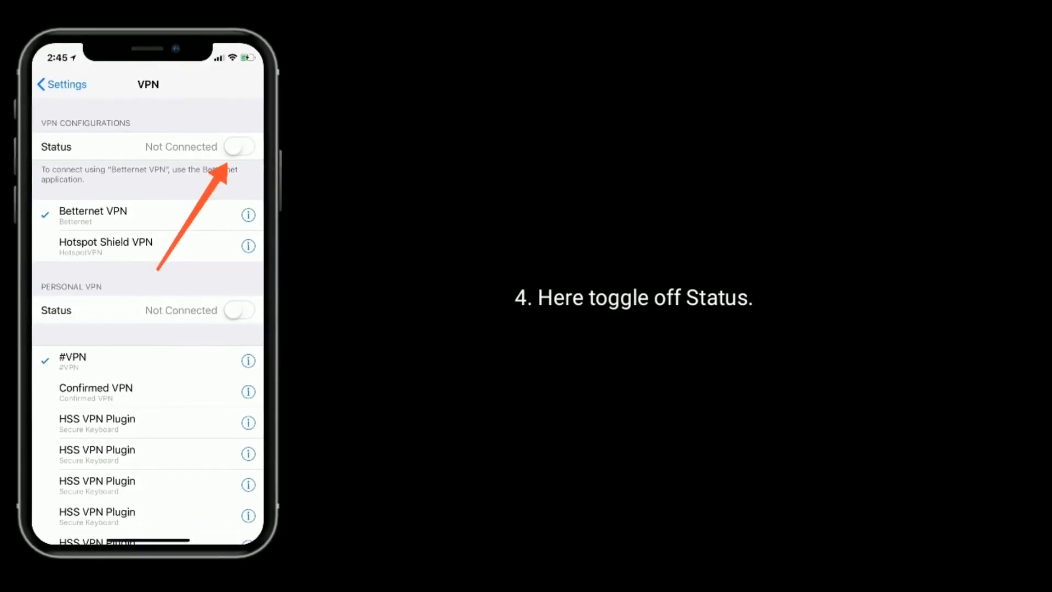